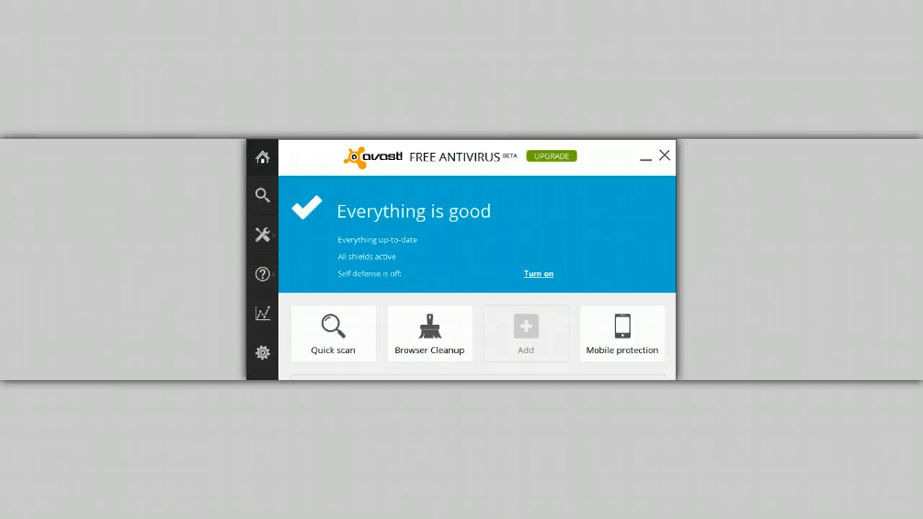
{"action": "mouse_move", "coordinate": [429, 336]}
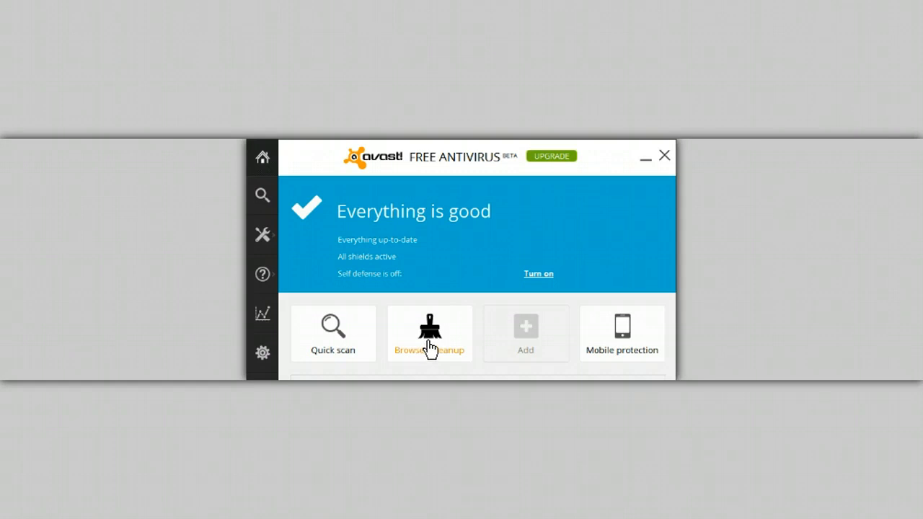
Launch Browser Cleanup from the Avast home screen to check browsers for poorly rated add-ons
{"action": "left_click", "coordinate": [429, 334]}
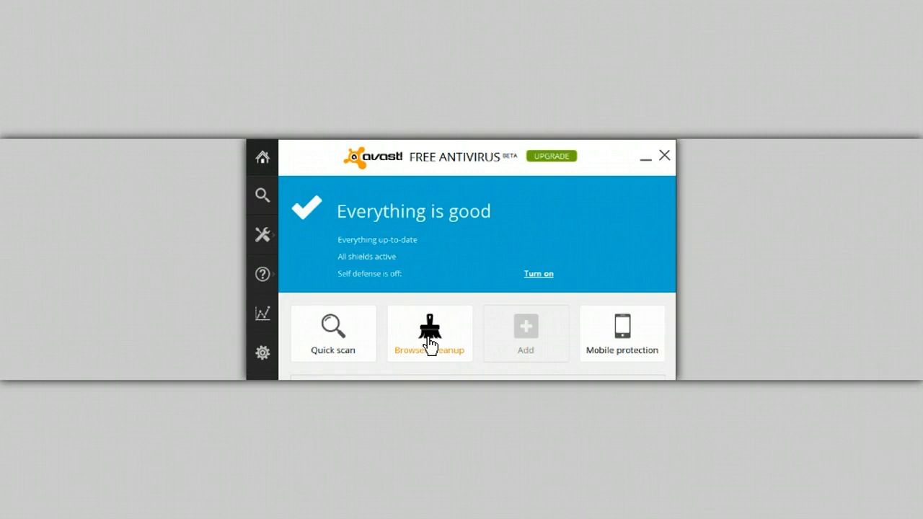
{"action": "left_click", "coordinate": [429, 333]}
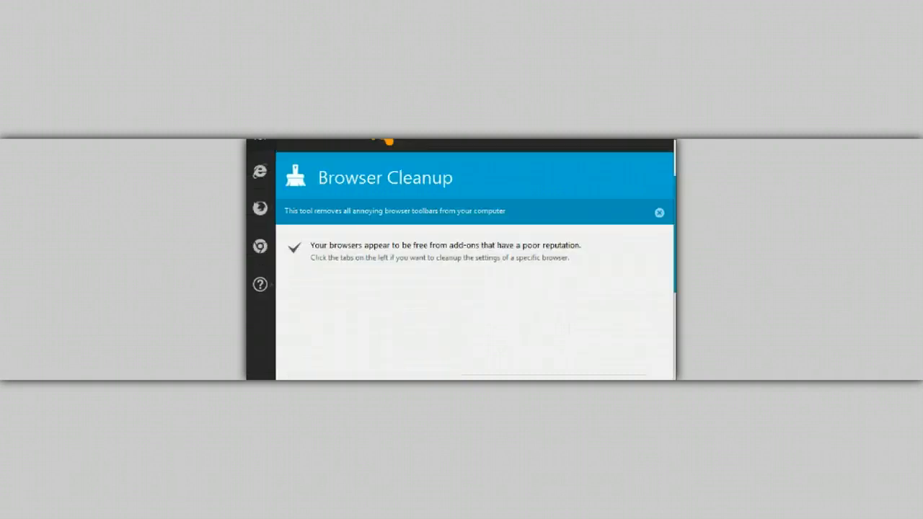